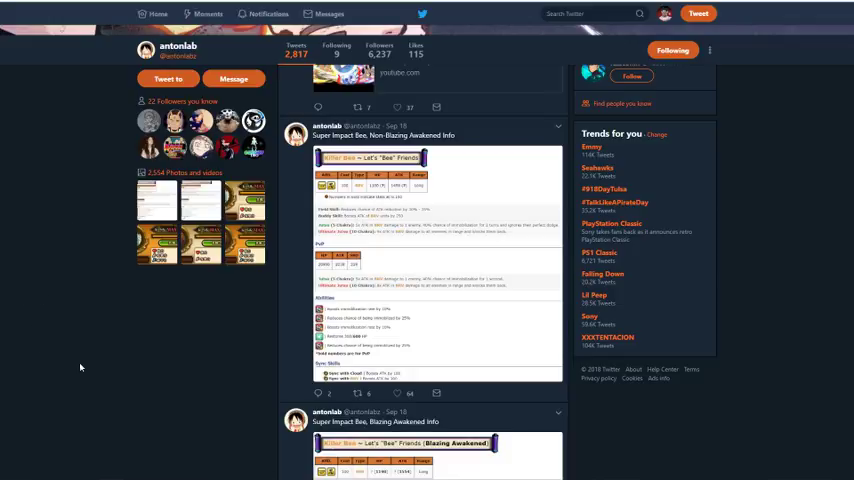
mouse_move(72, 350)
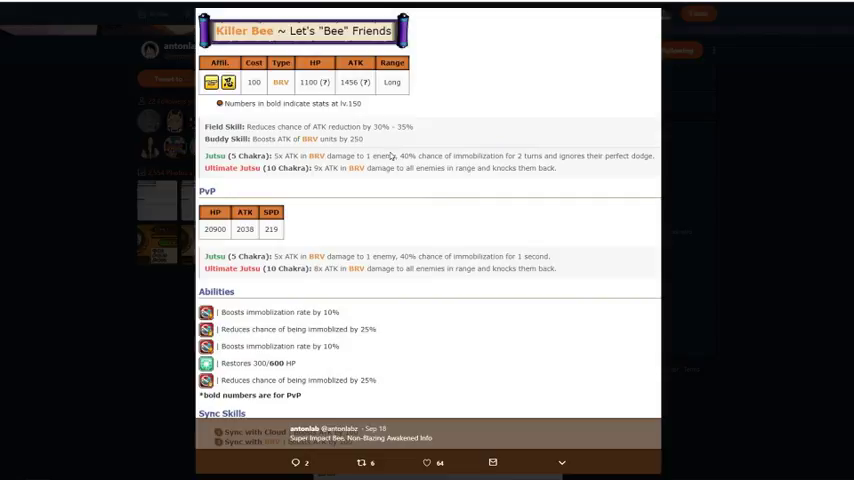
mouse_move(436, 144)
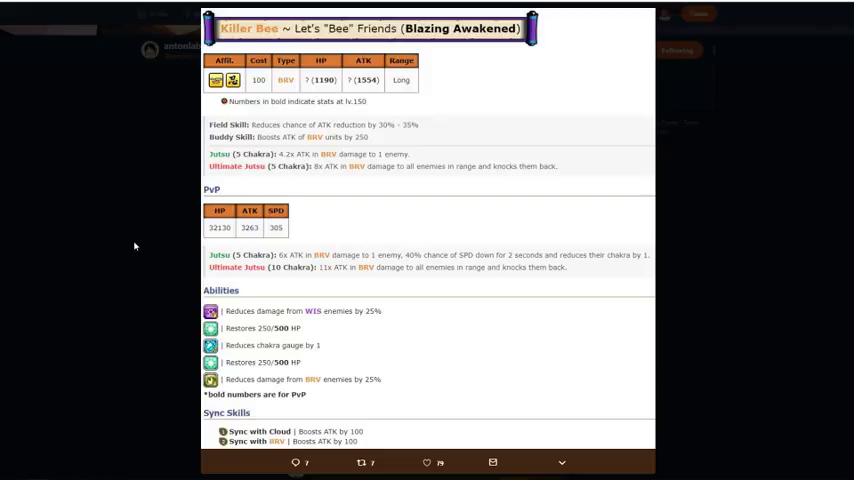
mouse_move(18, 246)
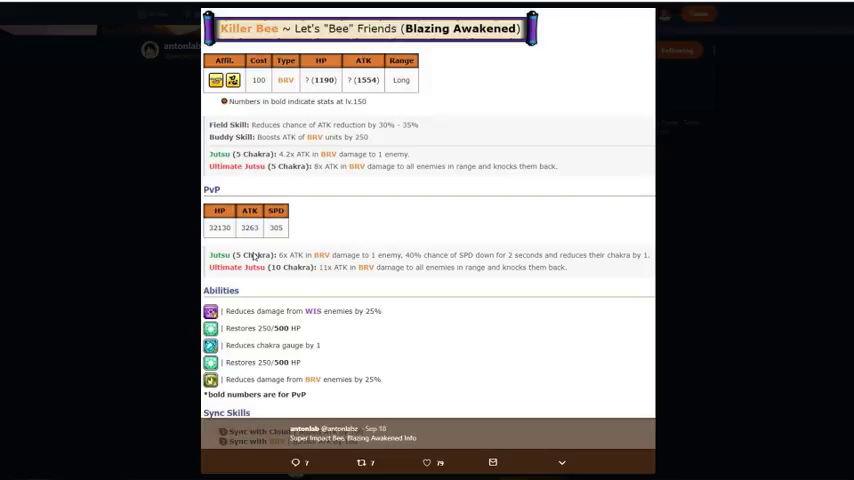
mouse_move(394, 244)
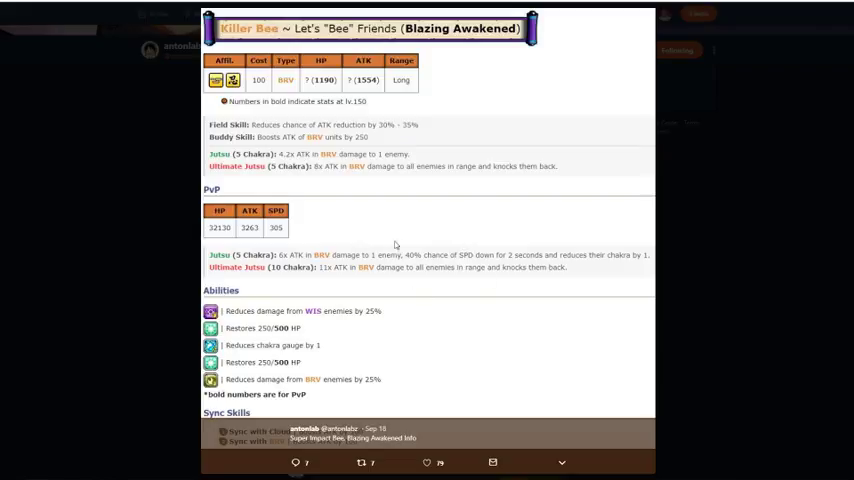
mouse_move(444, 232)
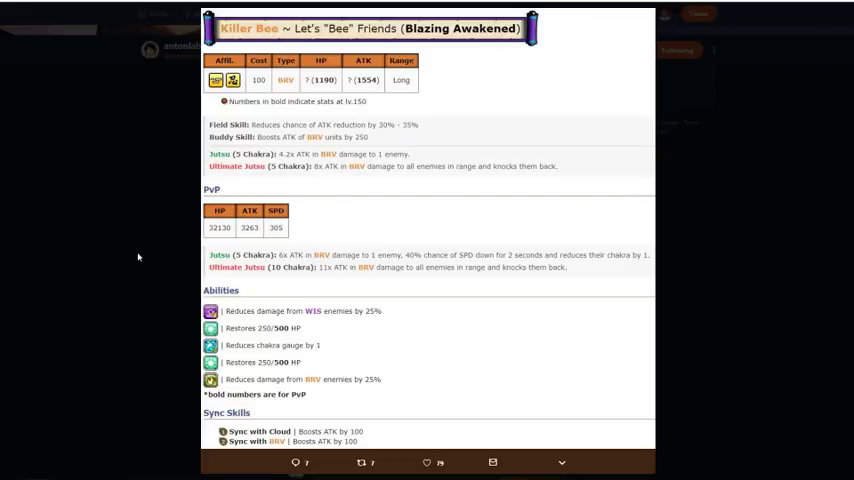
mouse_move(148, 266)
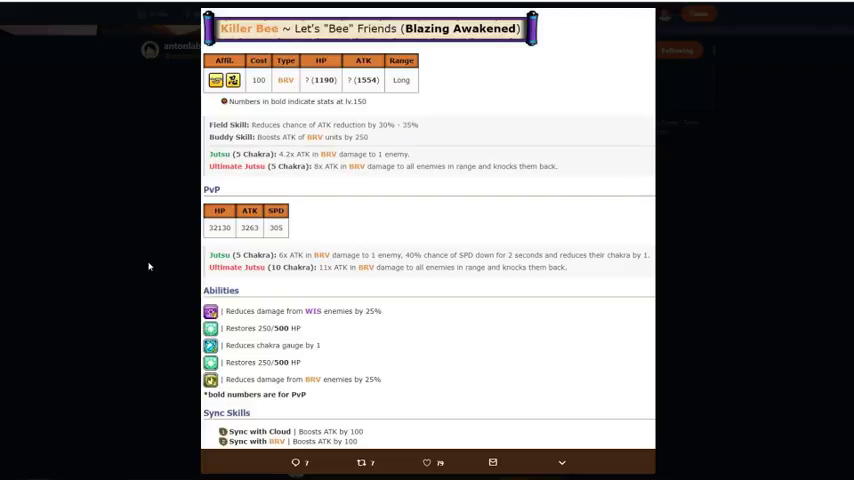